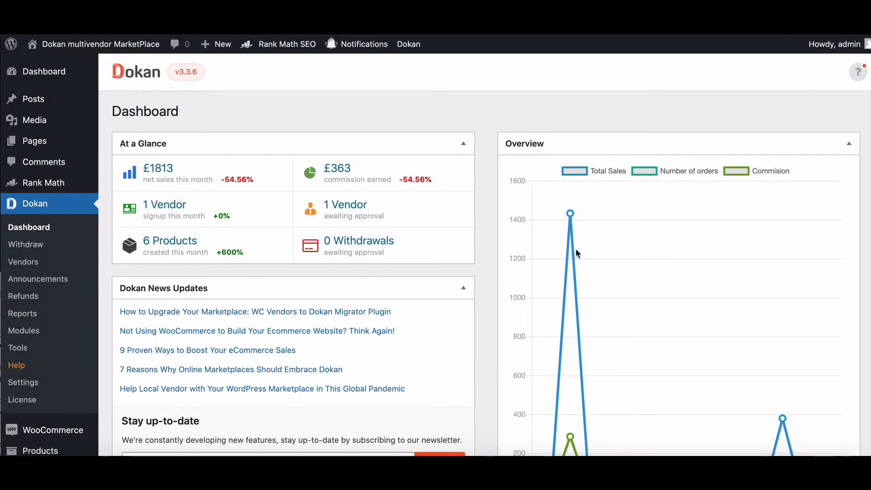
mouse_move(486, 240)
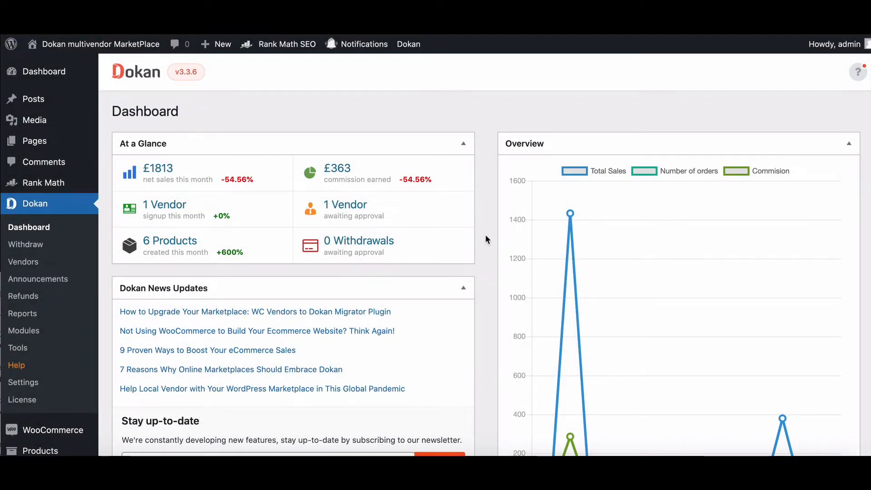
- Reach the Brands screen under Products in WordPress admin
scroll(down, 3)
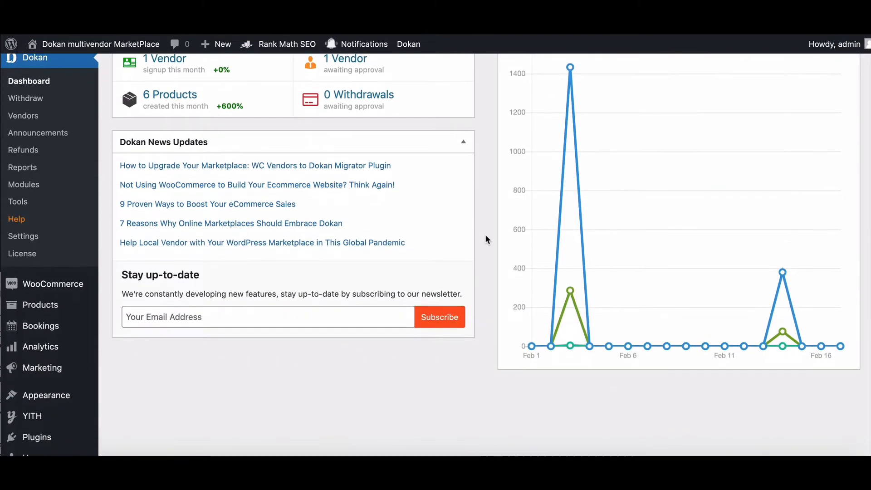
scroll(down, 3)
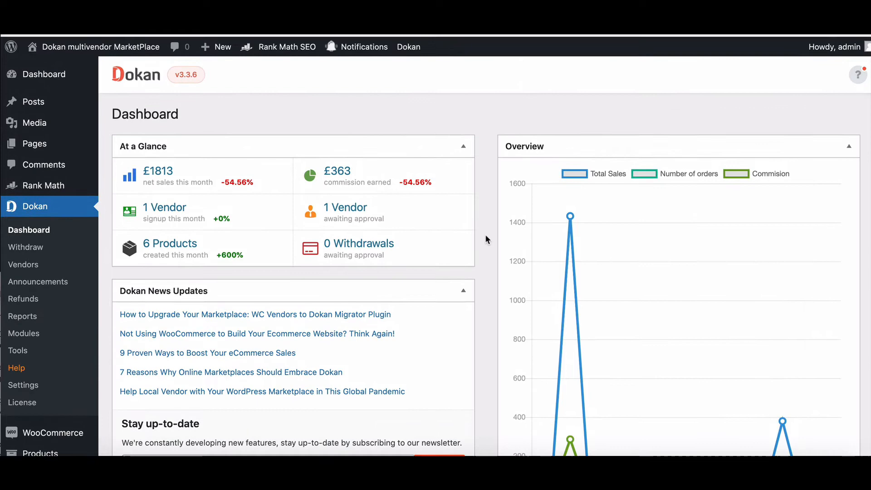
scroll(down, 3)
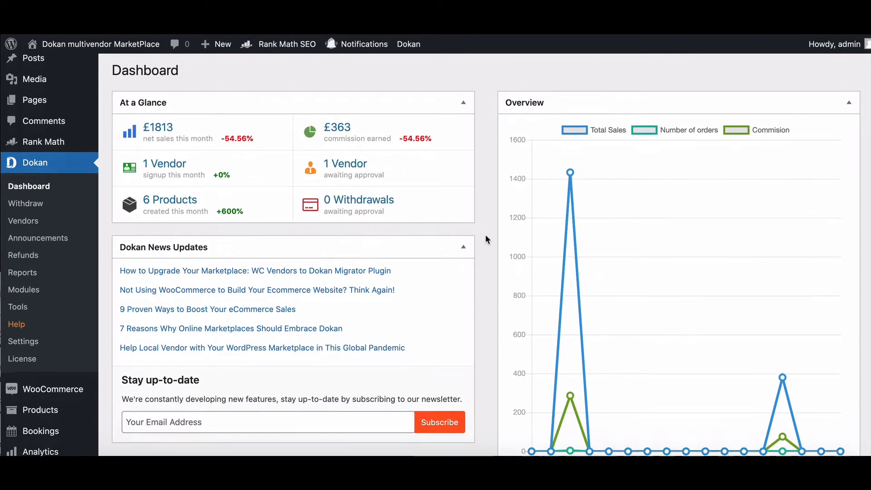
scroll(down, 3)
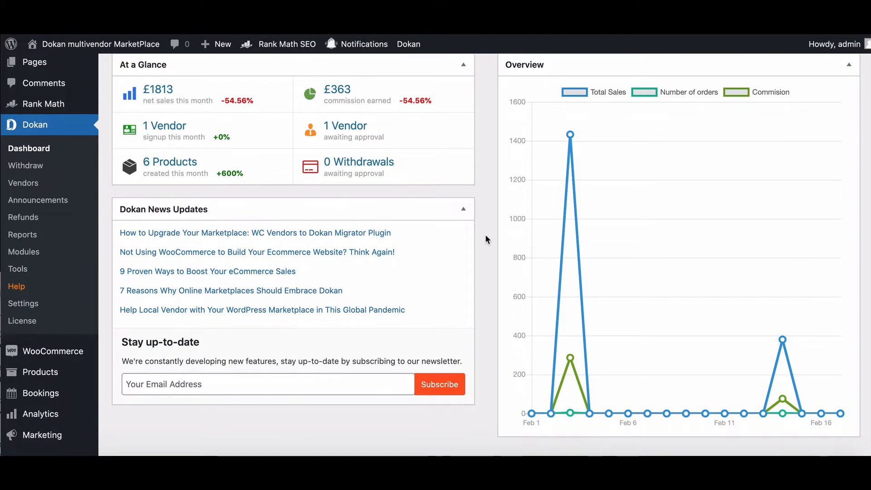
scroll(down, 3)
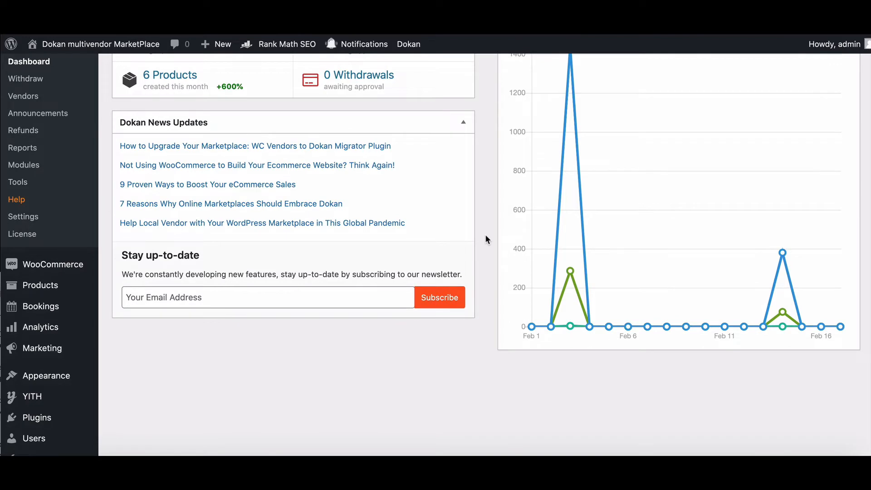
scroll(down, 3)
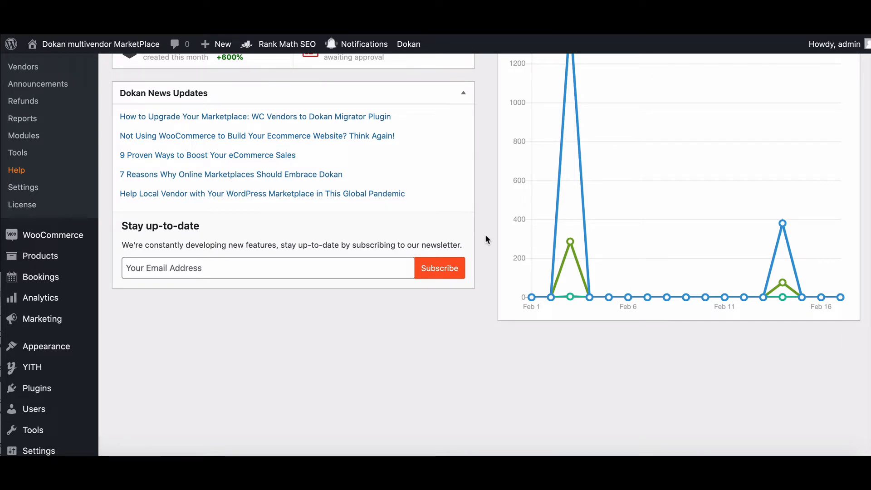
mouse_move(60, 223)
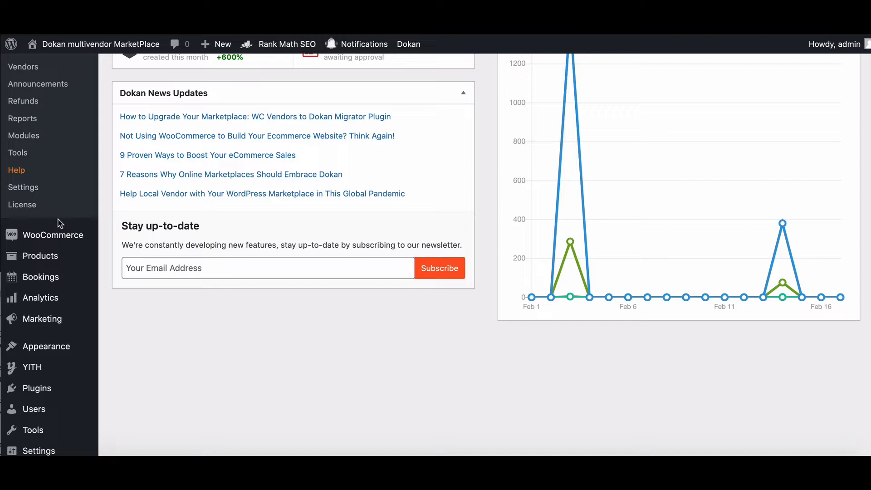
mouse_move(40, 256)
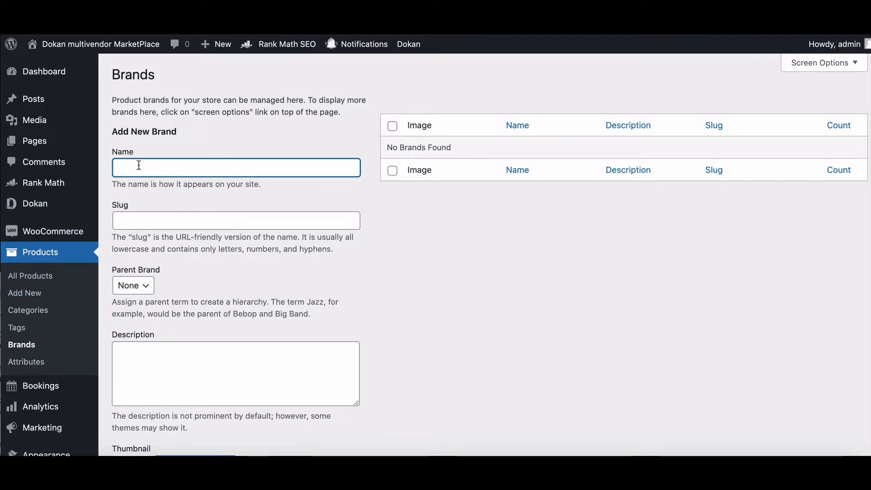
- Name the new brand 'Titan' with its logo thumbnail and add it
text(Ti)
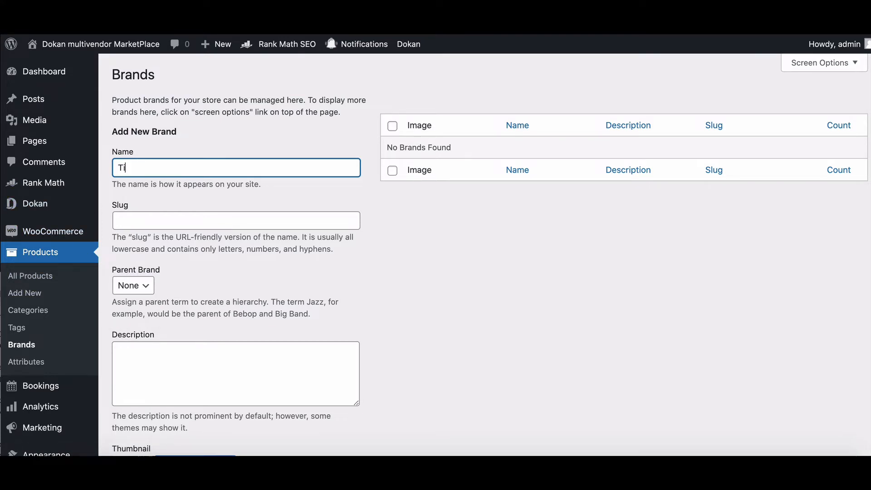
text(tan)
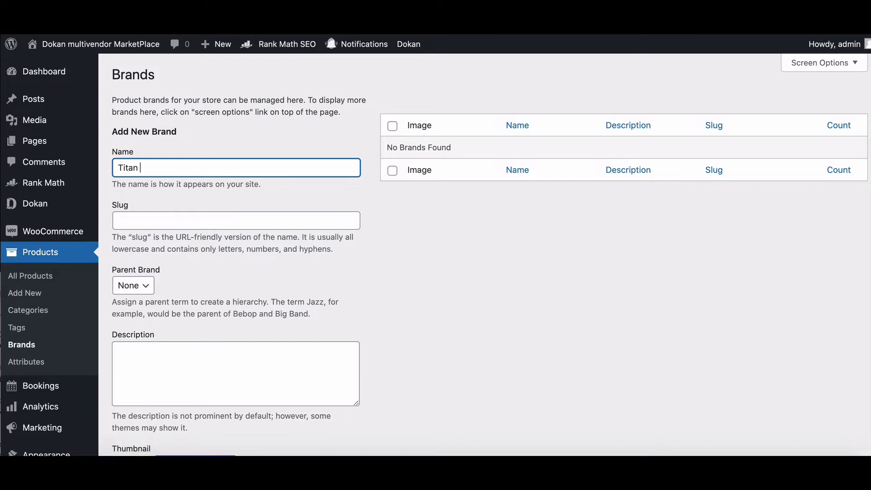
mouse_move(198, 199)
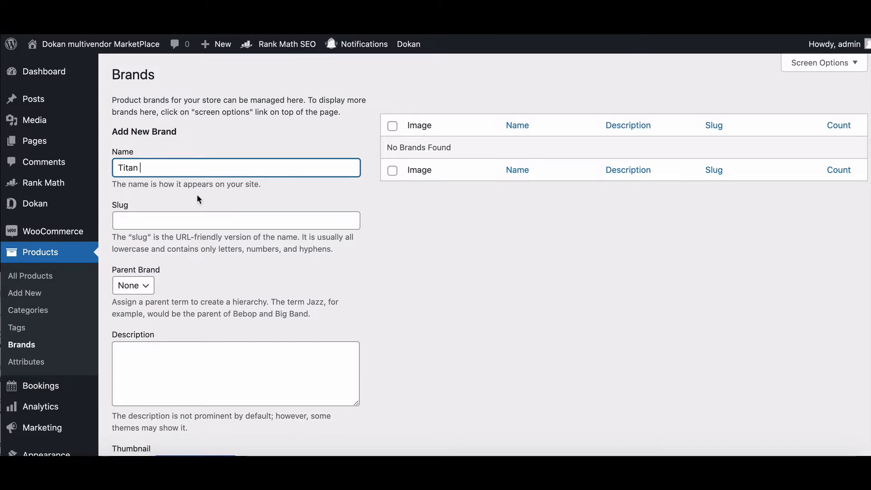
mouse_move(158, 279)
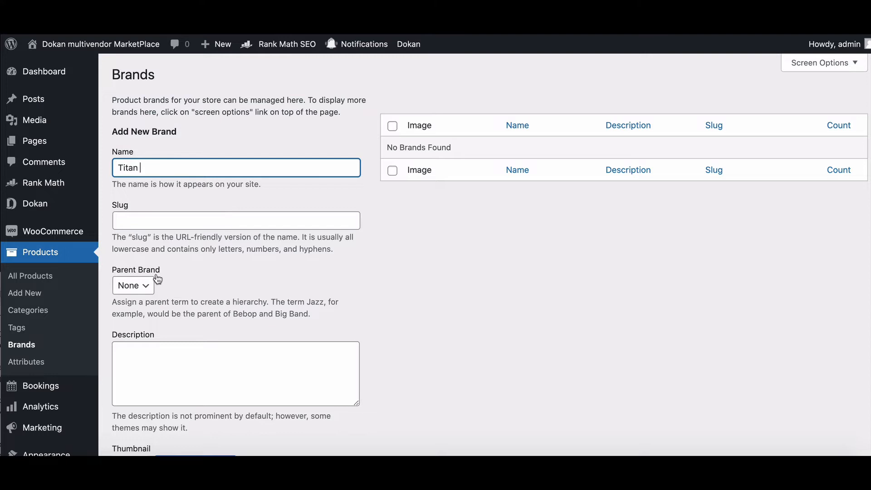
scroll(down, 3)
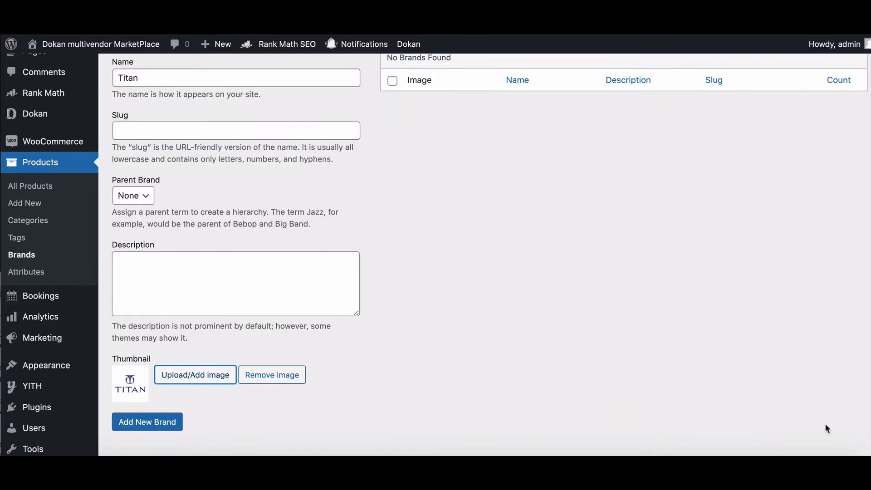
click(147, 422)
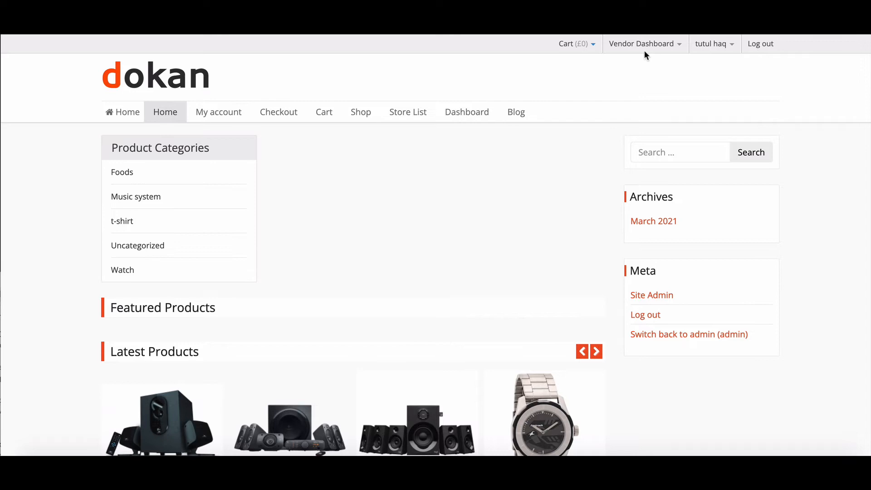
- Start a new vendor product using the black strap watch image
click(641, 44)
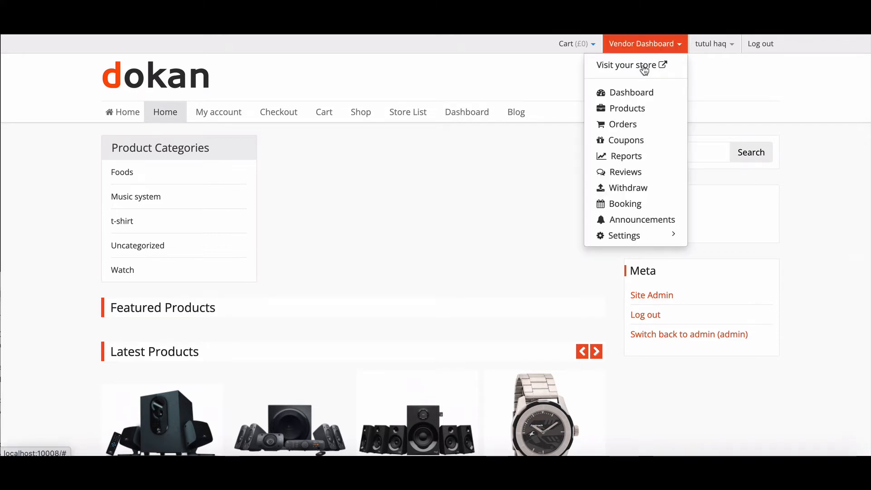
click(627, 108)
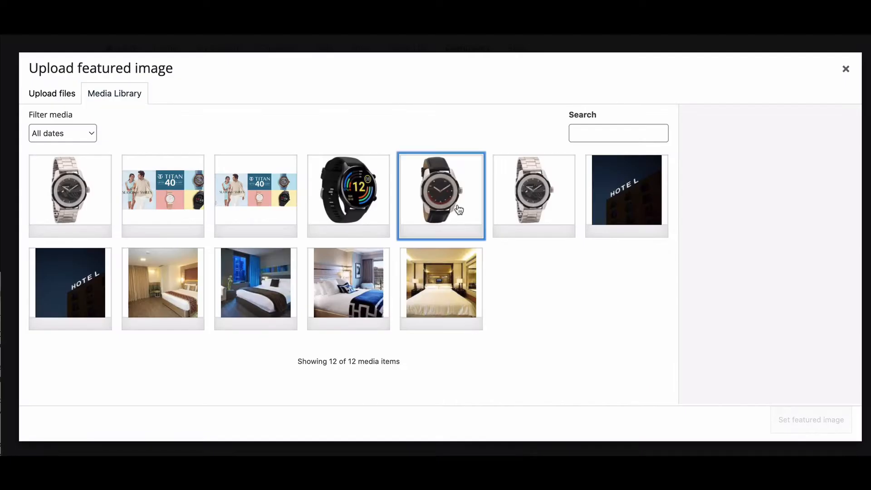
click(810, 419)
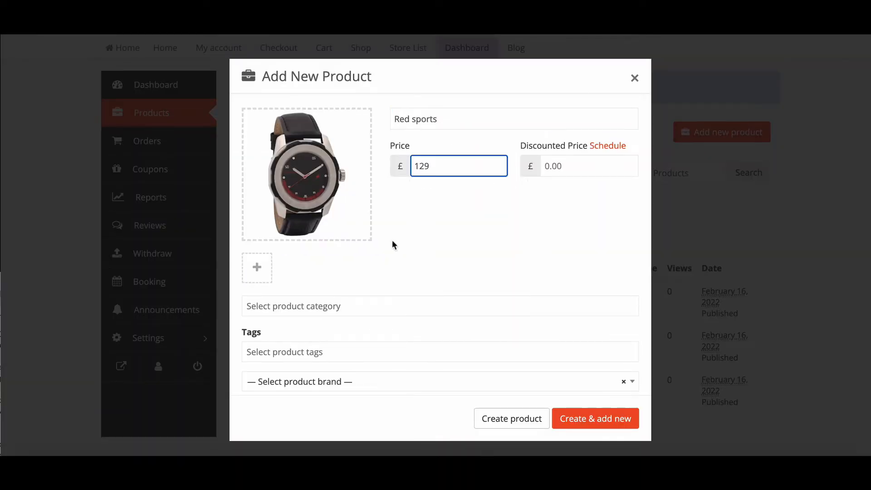
- Assign the Watch category and choose a brand for the Red sports watch
click(439, 306)
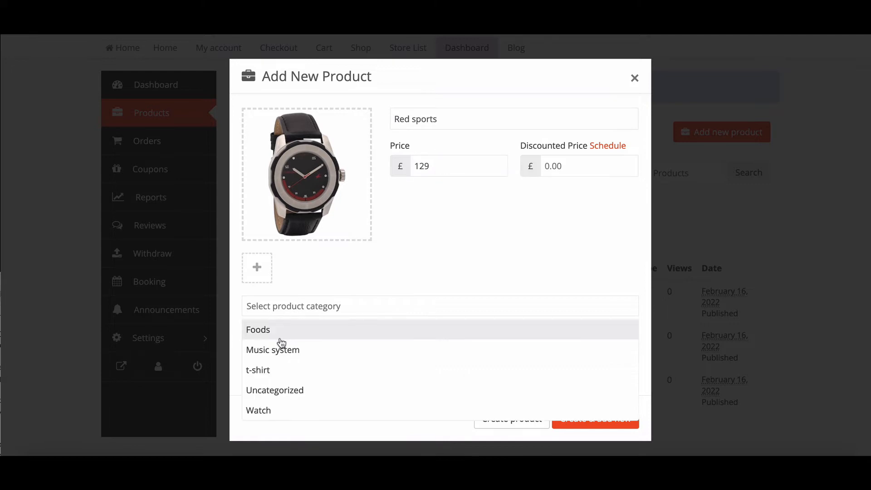
click(258, 410)
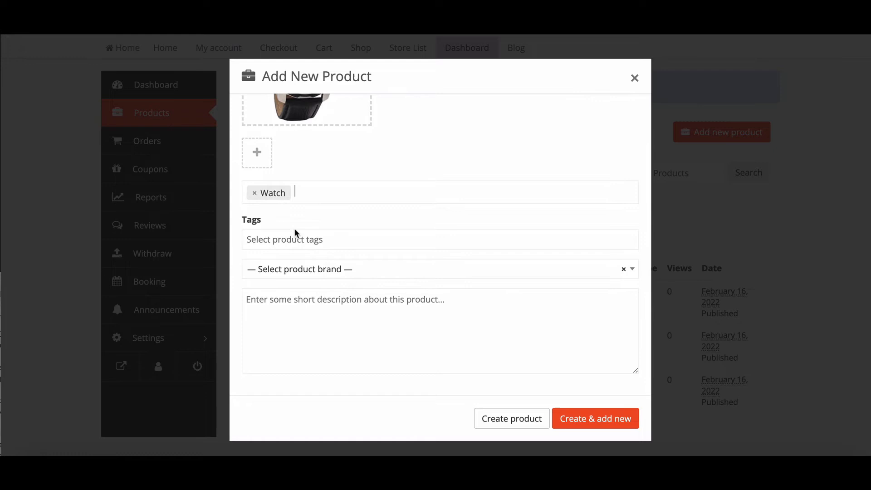
mouse_move(261, 272)
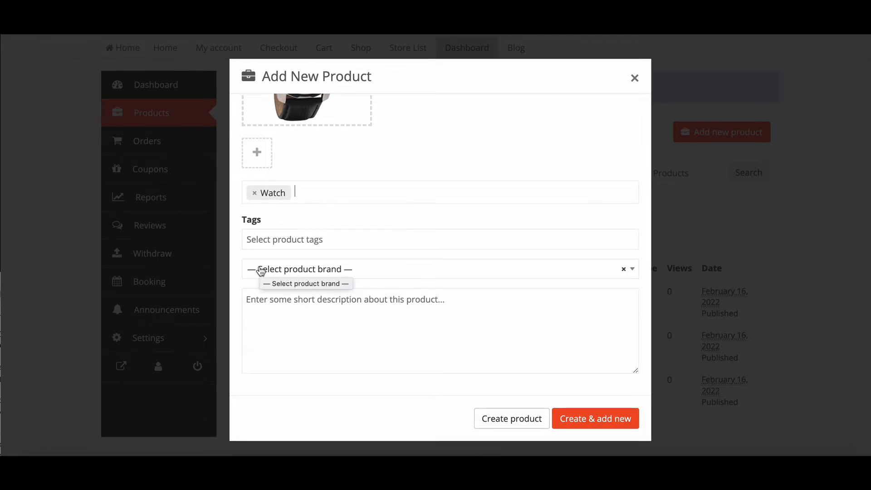
click(304, 283)
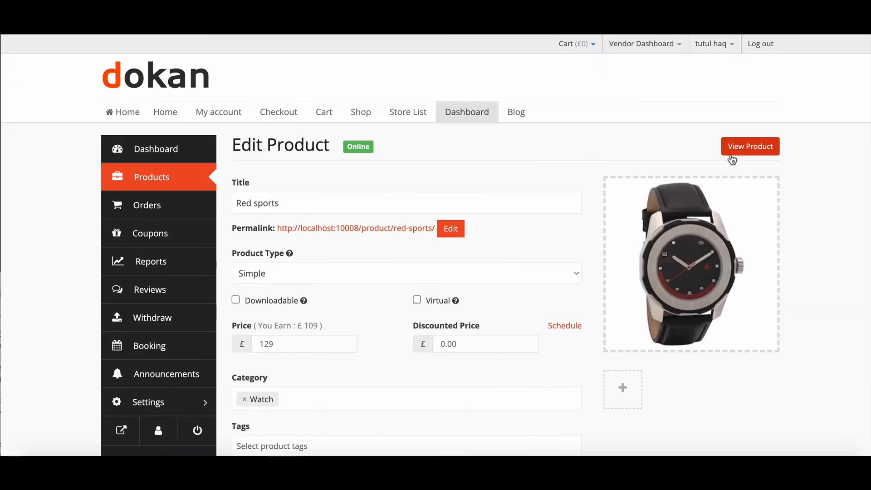
- View the live Red sports page showing £129, Watch category and Brand: Fastrack
click(749, 146)
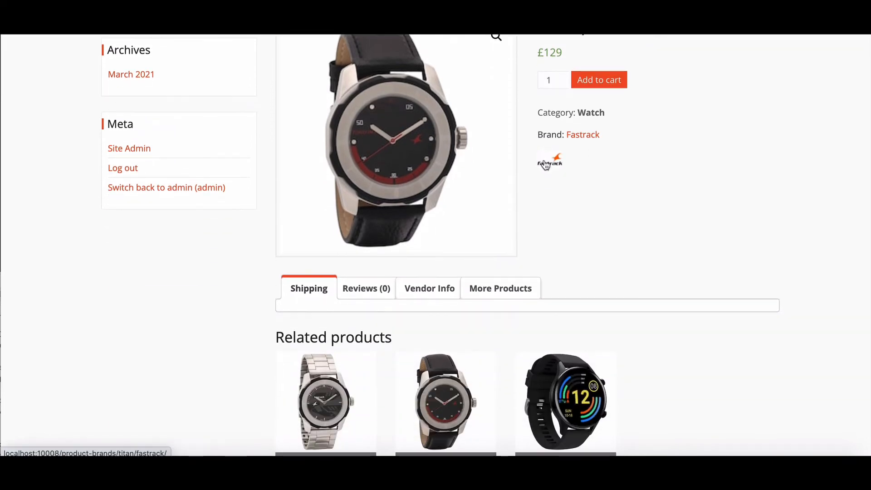
mouse_move(570, 163)
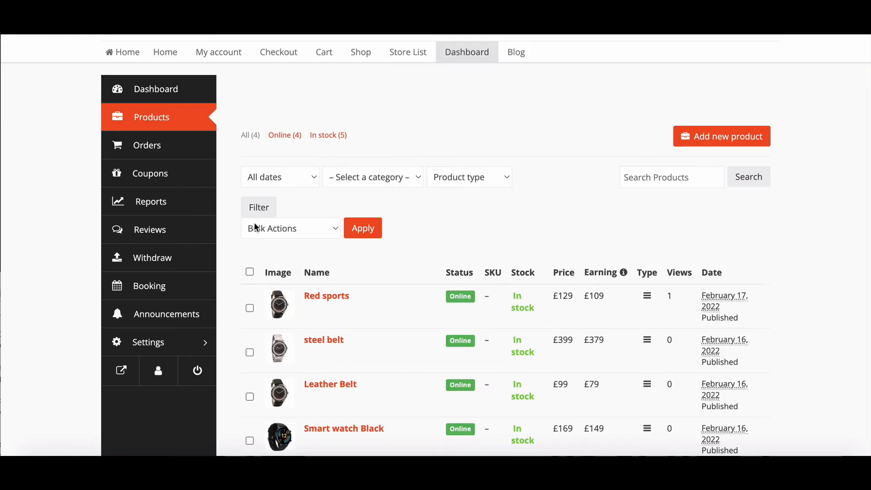
mouse_move(321, 257)
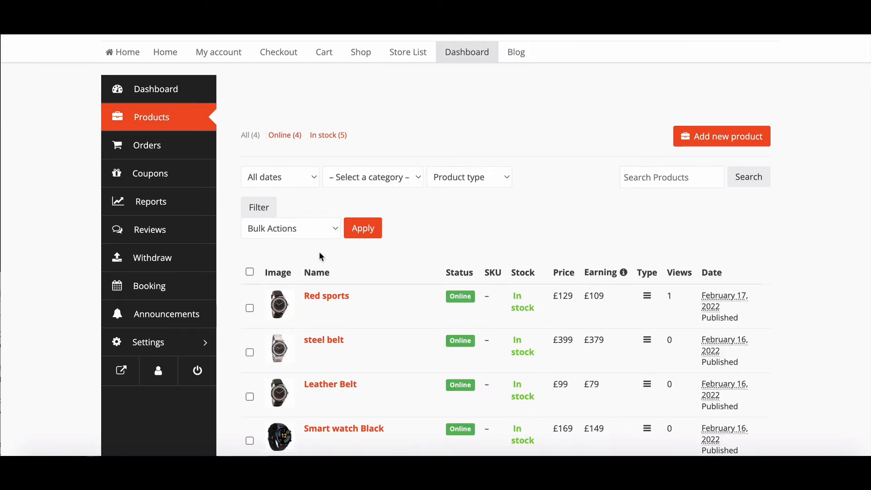
mouse_move(327, 295)
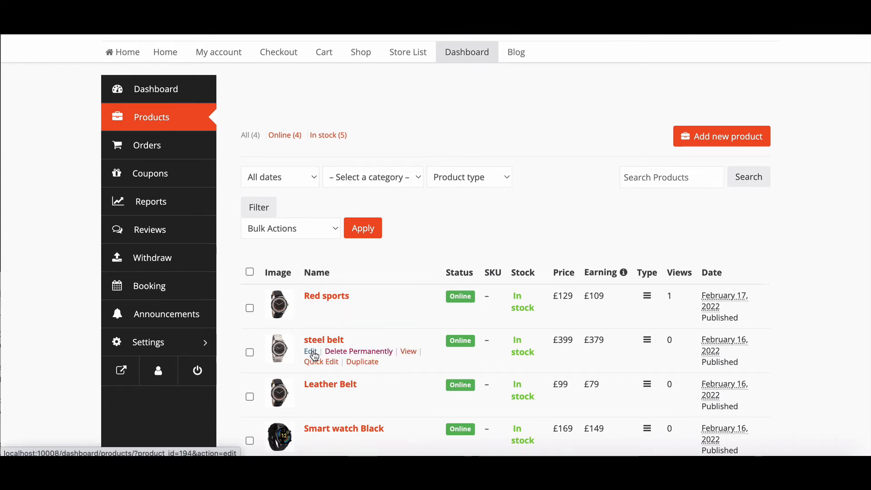
- Edit the steel belt watch, set its brand to Titan and save it
click(310, 350)
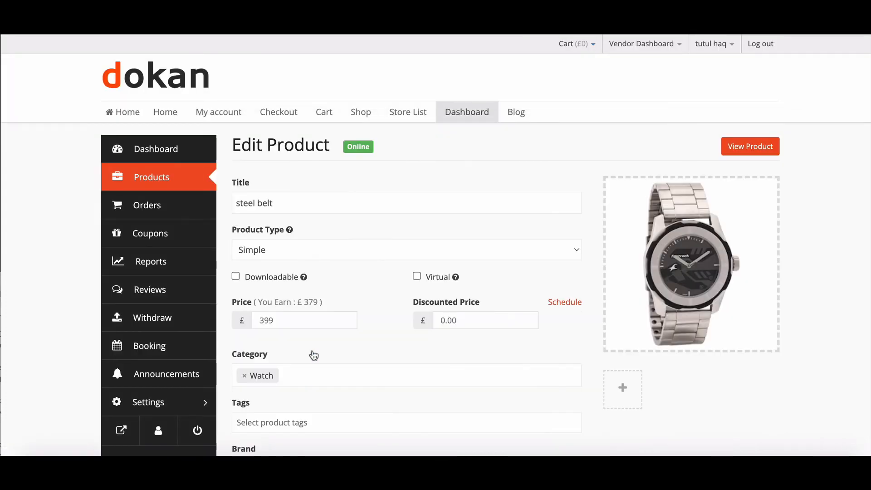
scroll(down, 3)
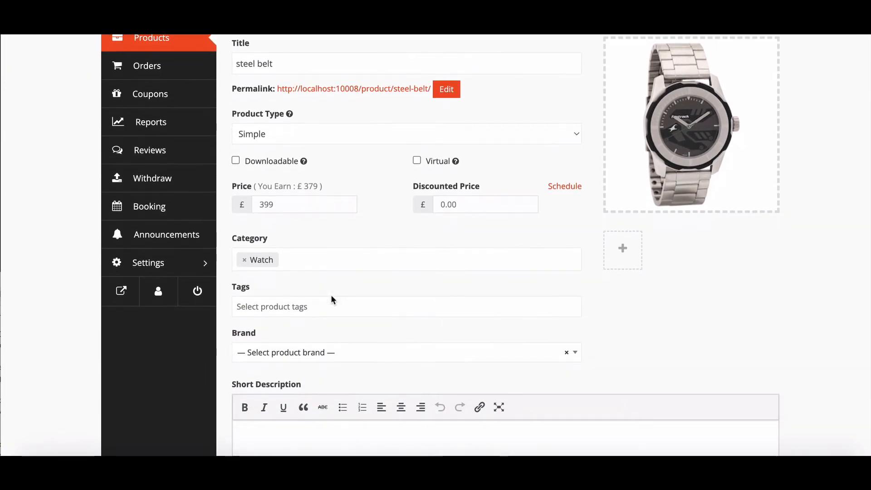
scroll(down, 3)
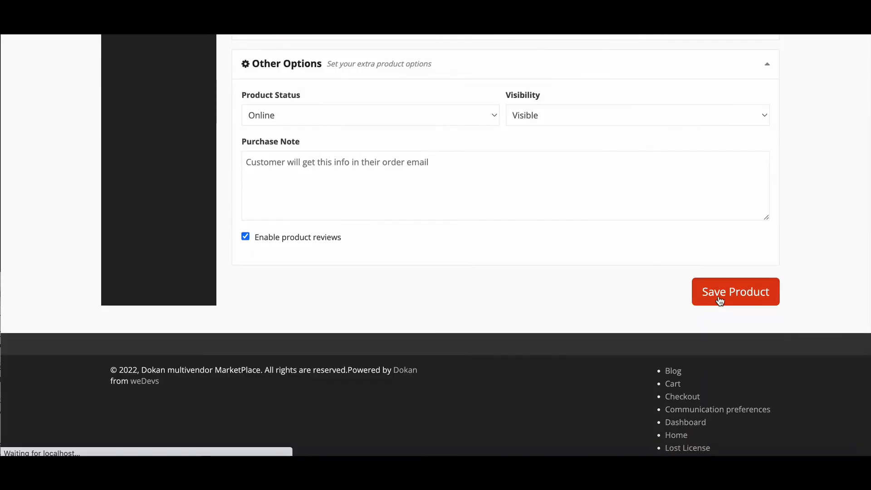
click(735, 291)
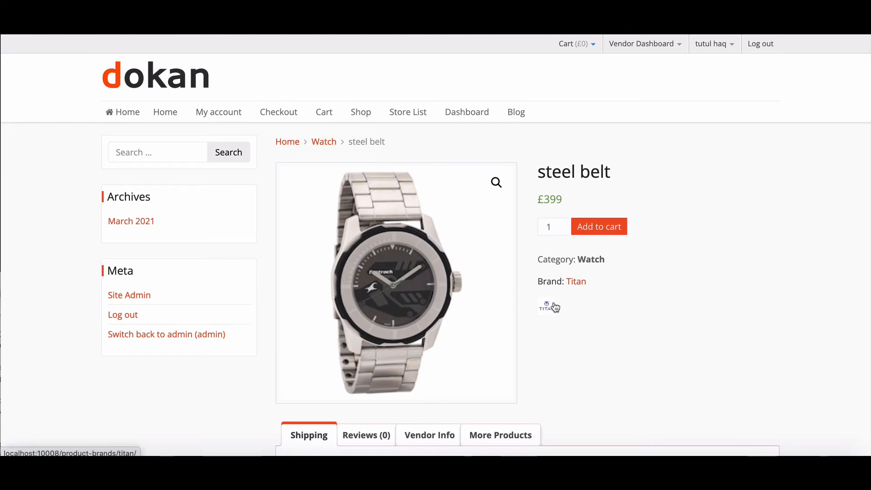
- Scroll the steel belt page to confirm Brand: Titan with its logo and related watches
scroll(down, 3)
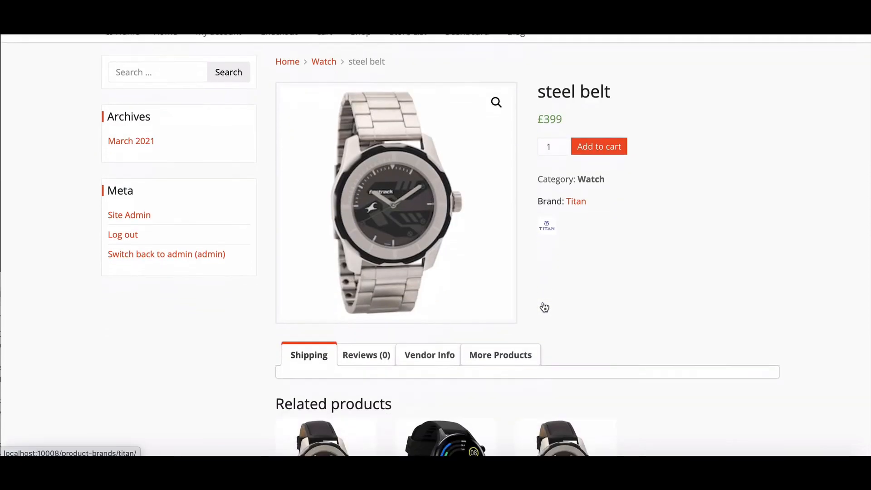
scroll(down, 3)
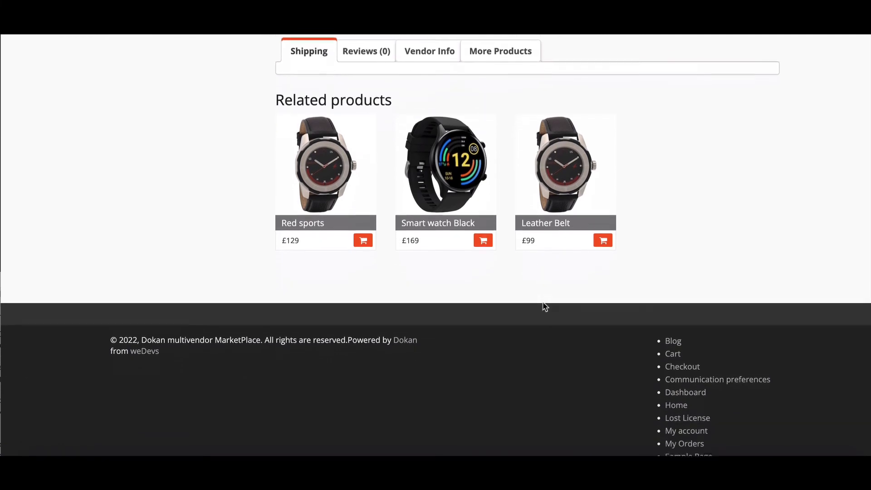
scroll(up, 3)
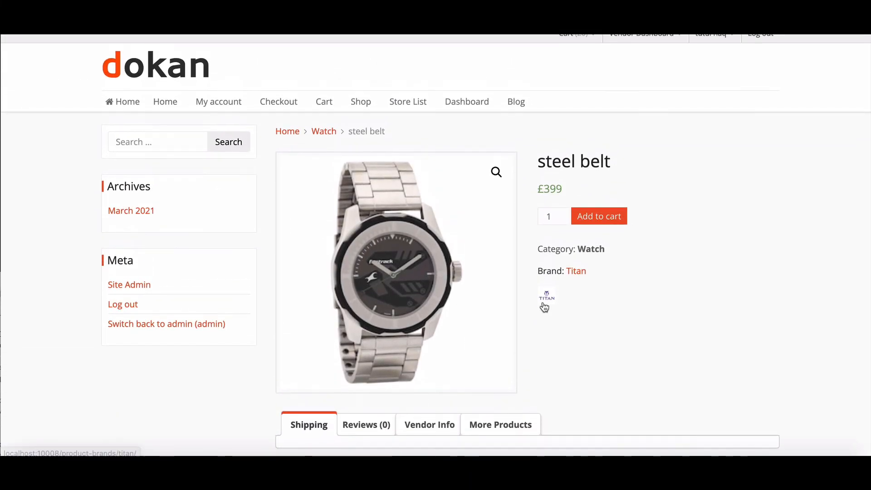
scroll(down, 3)
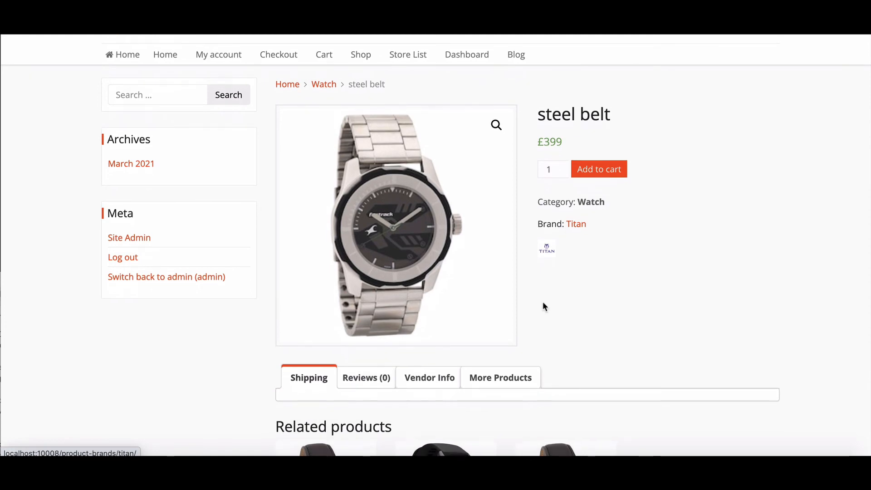
scroll(down, 3)
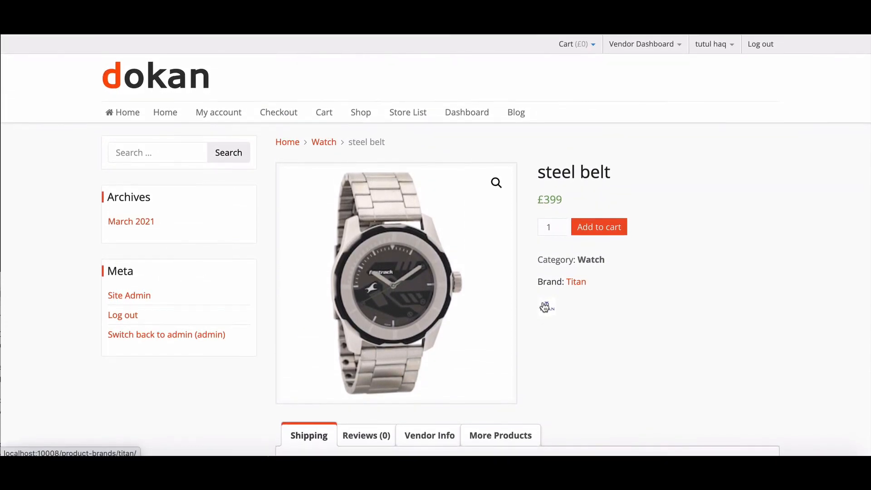
scroll(down, 3)
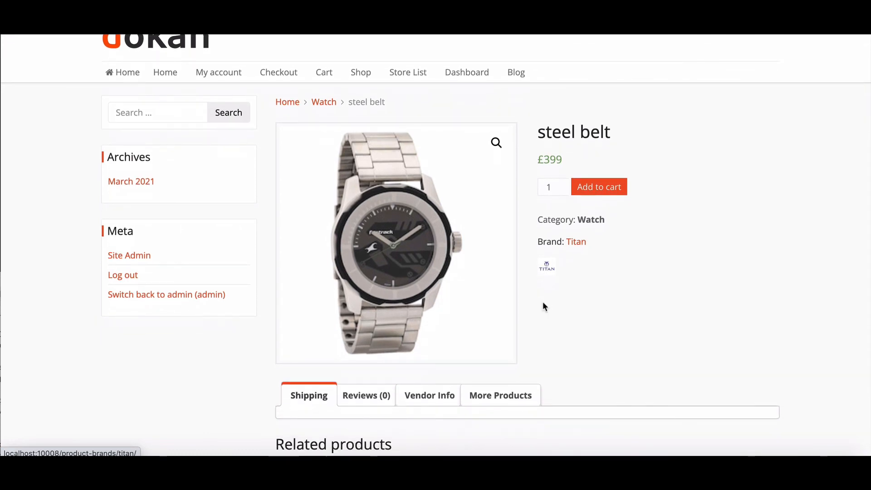
scroll(down, 3)
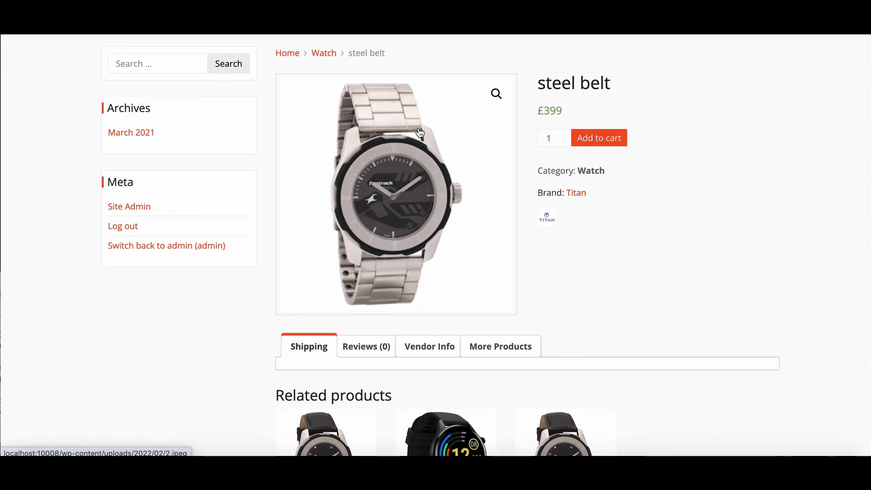
mouse_move(317, 122)
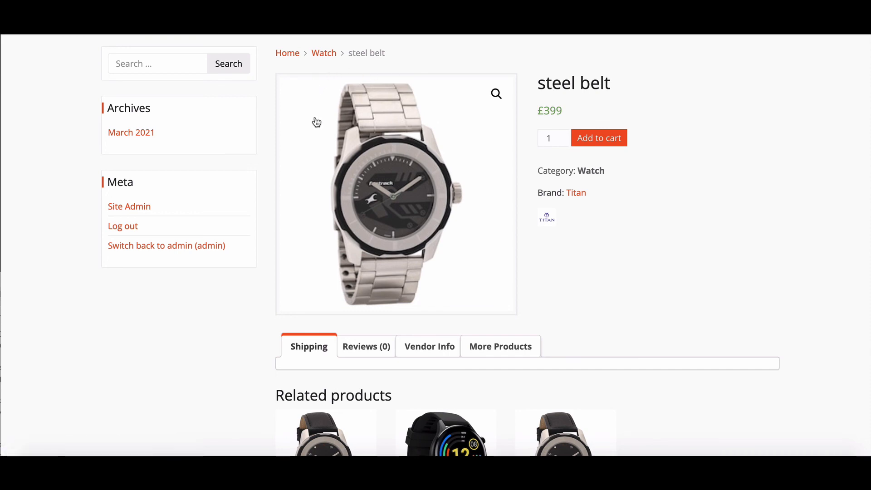